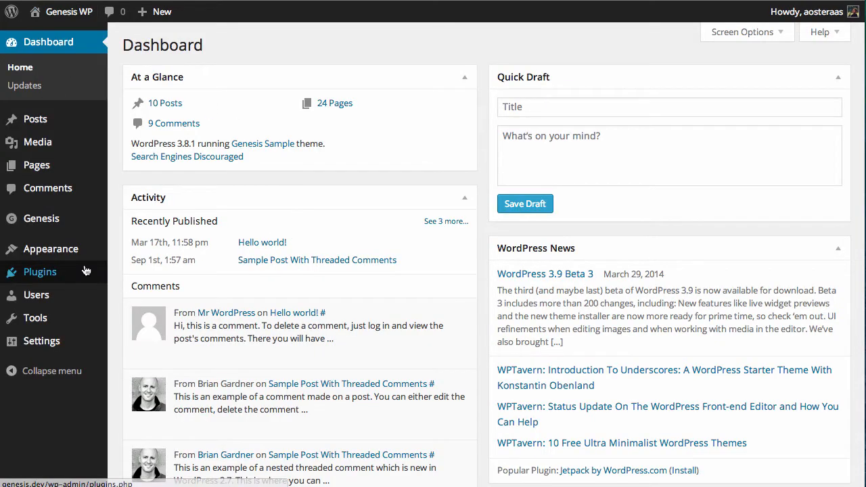
mouse_move(40, 271)
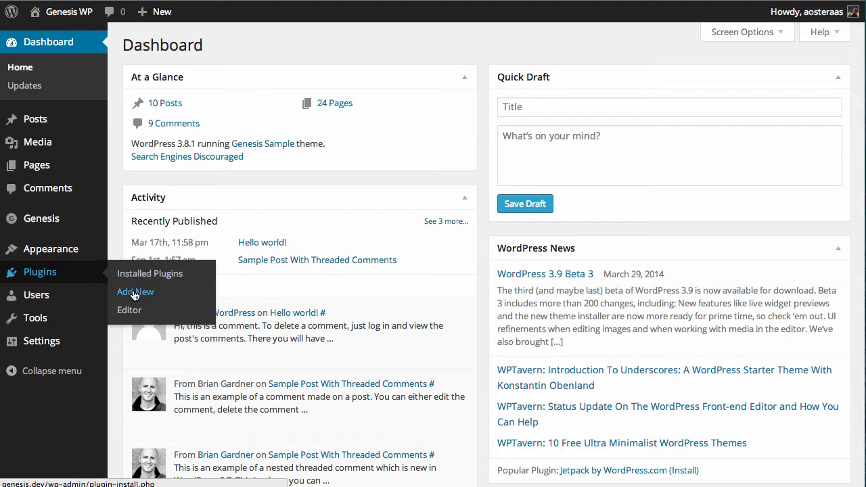
Search the plugin directory for 'wp google maps' from Plugins > Add New
click(136, 292)
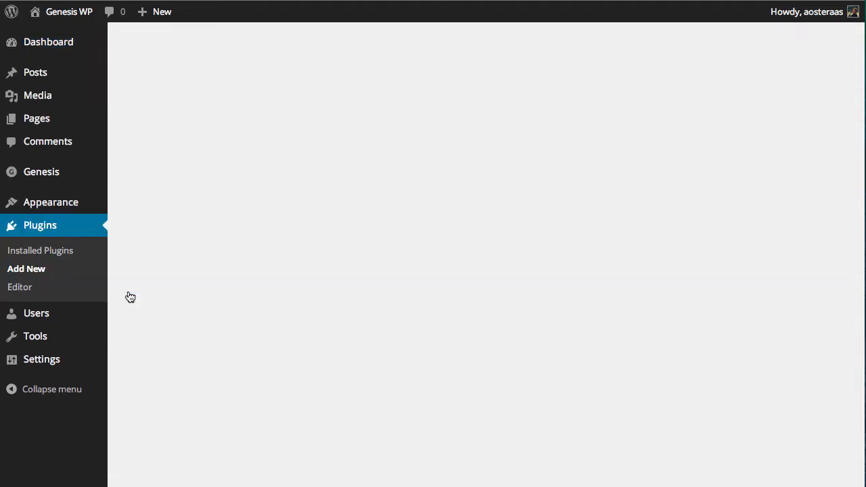
click(26, 268)
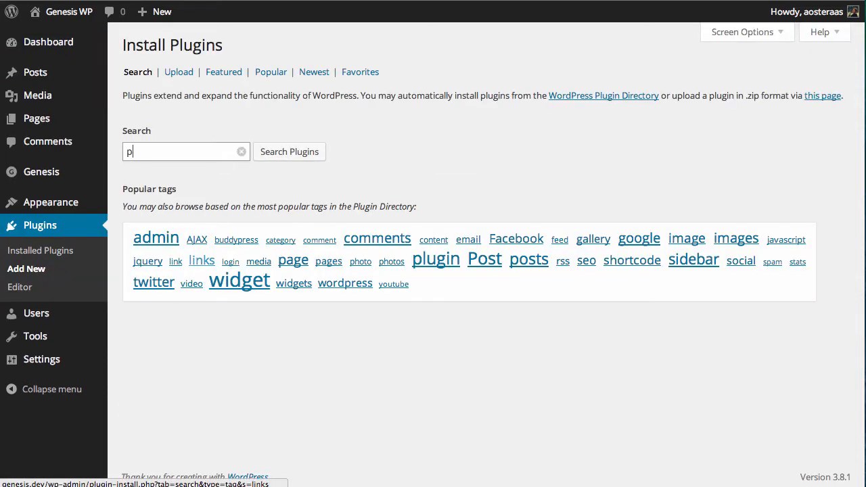
text(wp google maps)
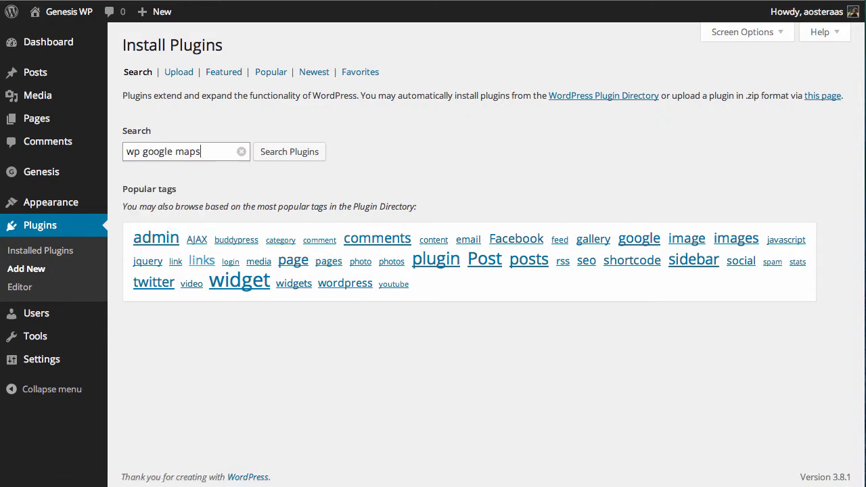
click(290, 151)
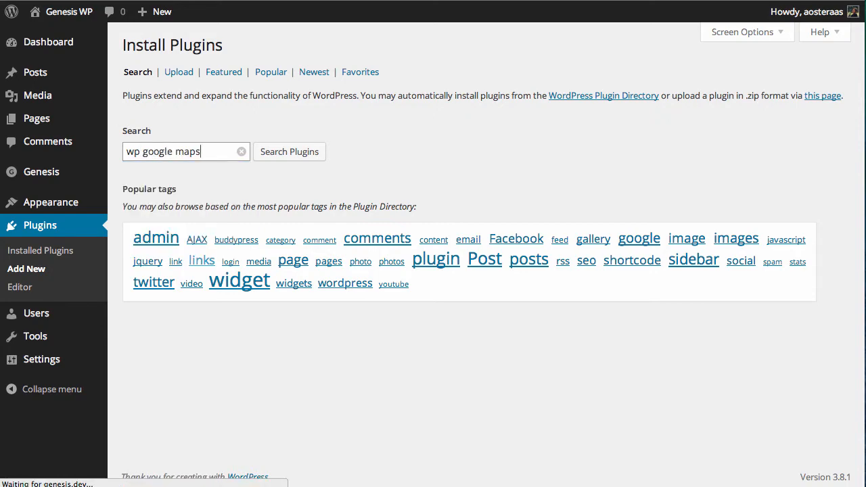
Install the WP Google Maps plugin, confirm the prompt, and activate it
click(289, 152)
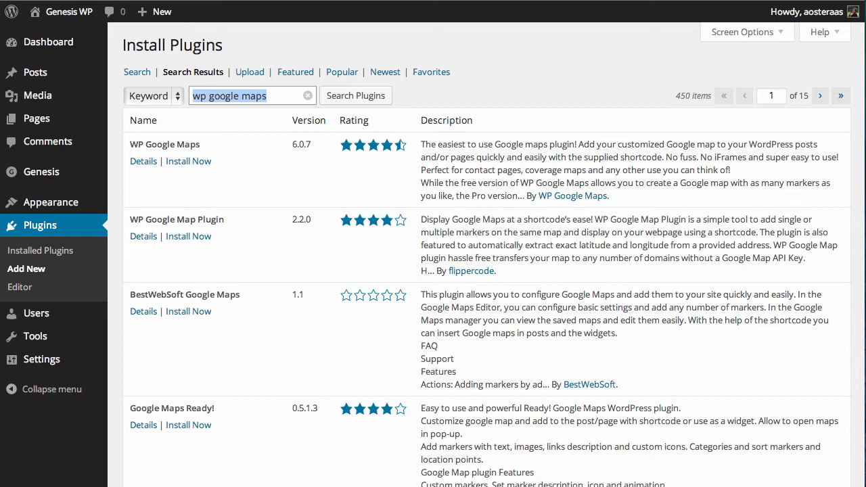
mouse_move(321, 157)
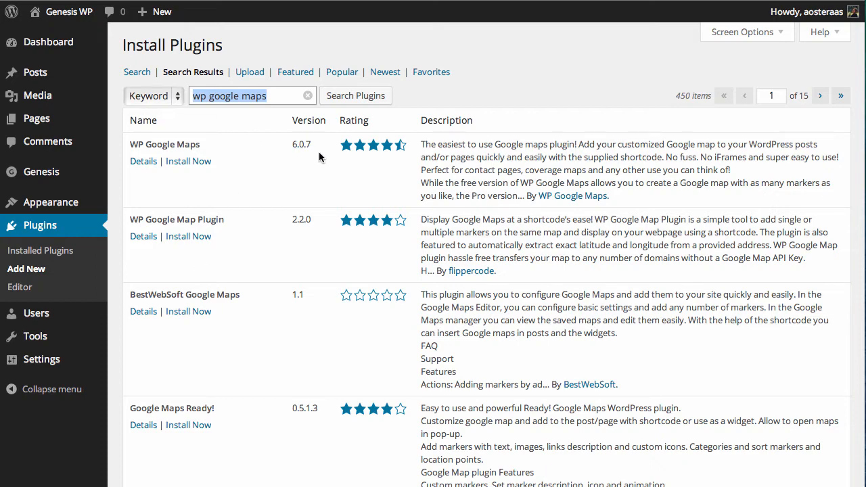
mouse_move(290, 171)
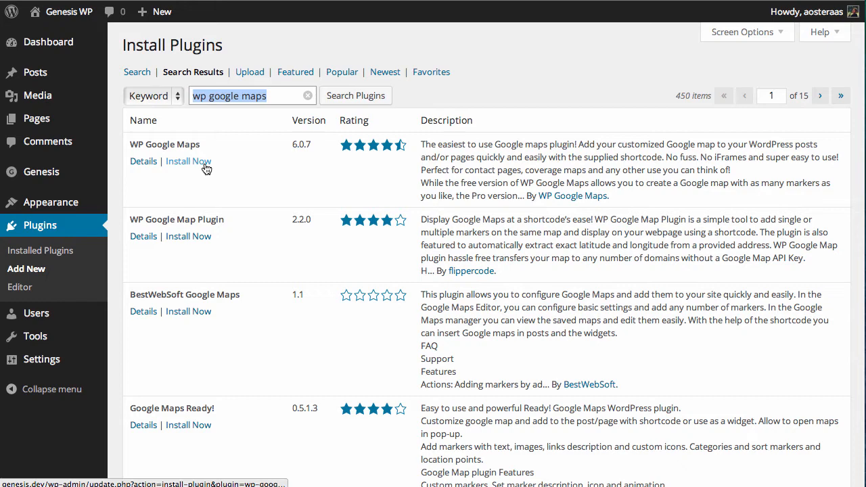
click(188, 161)
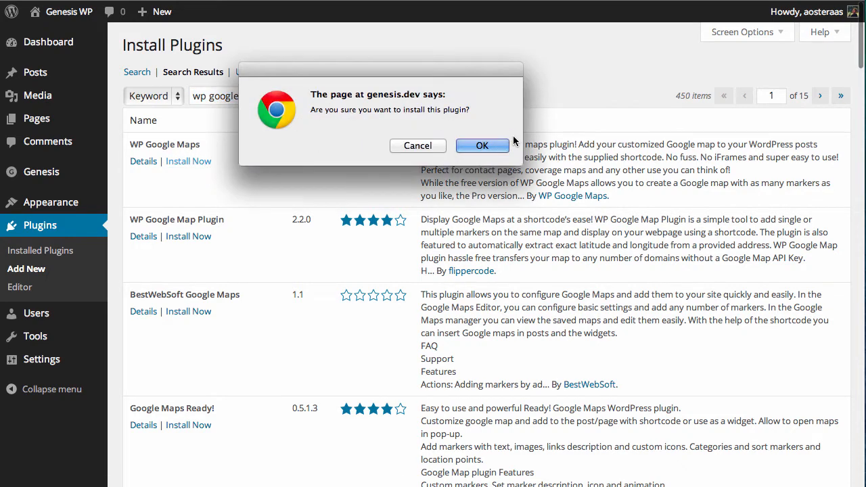
click(482, 146)
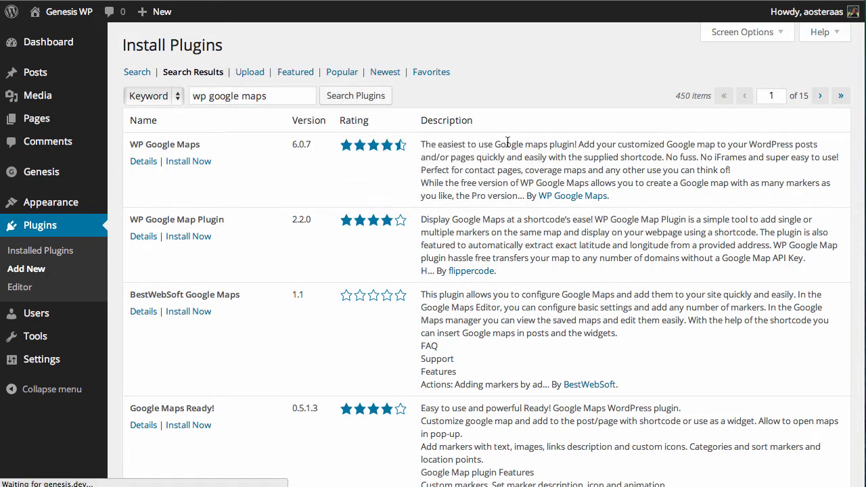
click(188, 161)
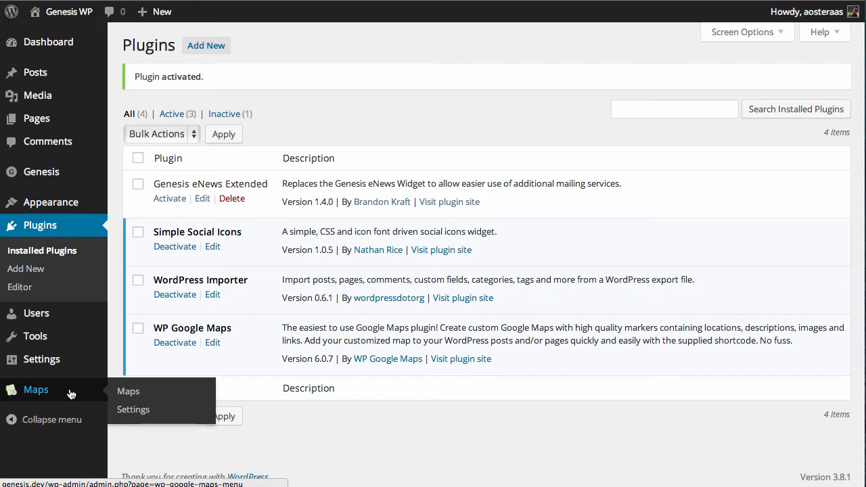
In the Maps welcome survey choose 'WordPress.org plugin repository' and submit the feedback
click(128, 390)
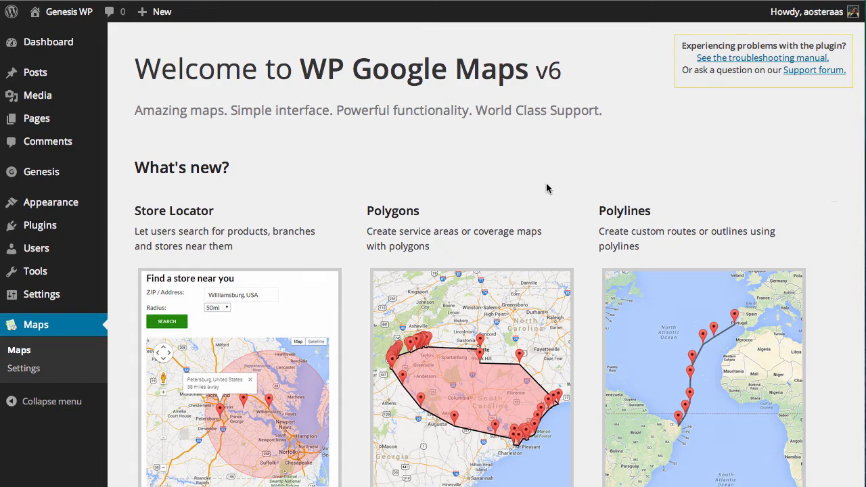
mouse_move(376, 198)
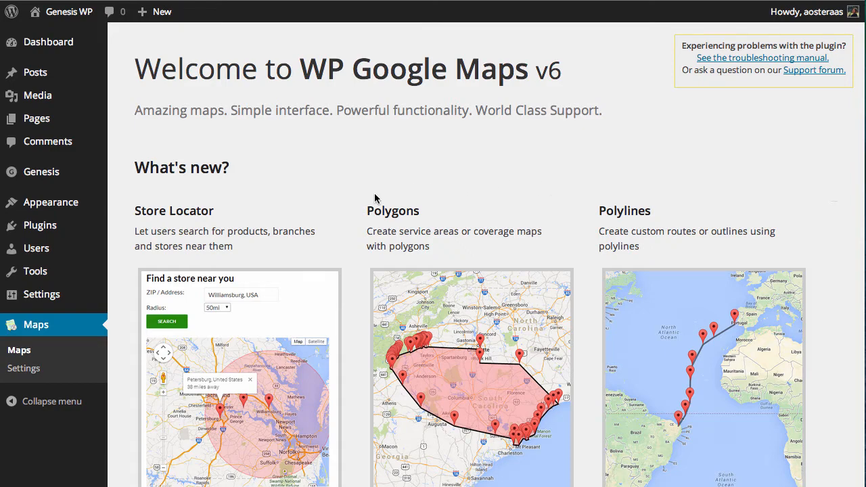
scroll(down, 3)
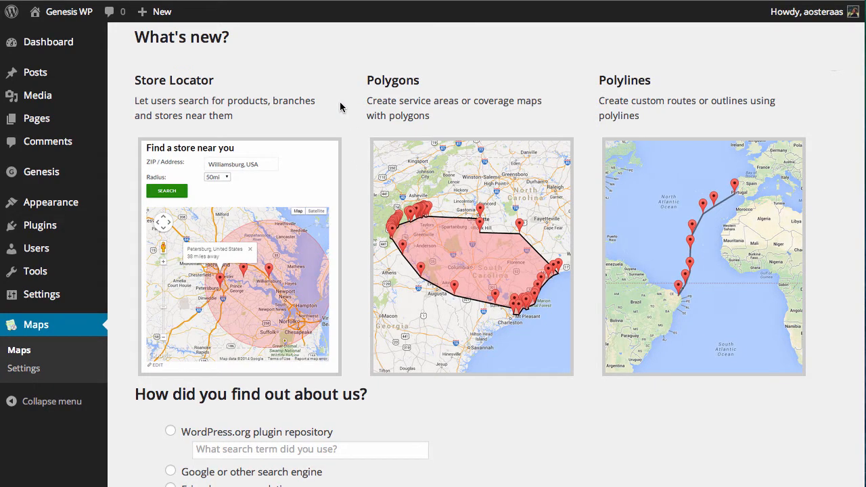
scroll(down, 3)
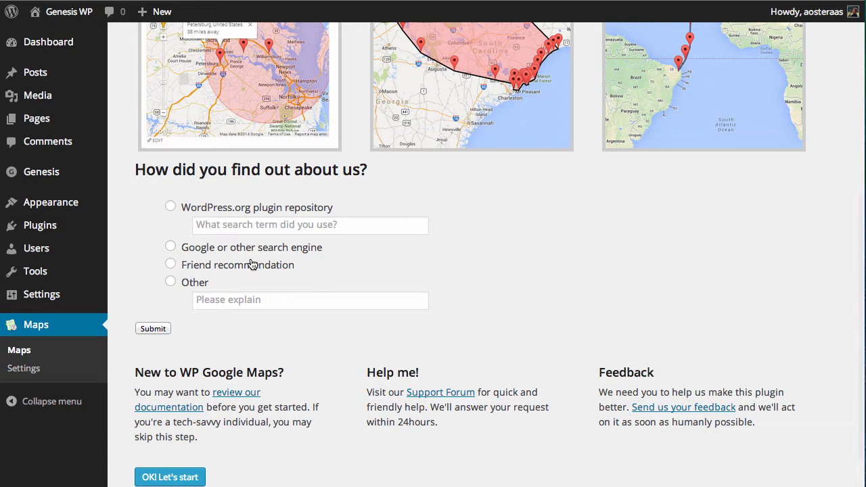
mouse_move(40, 295)
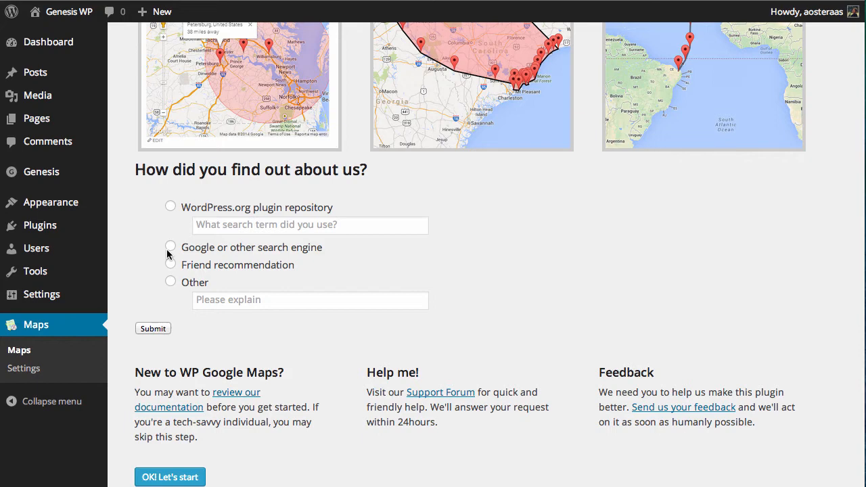
mouse_move(177, 233)
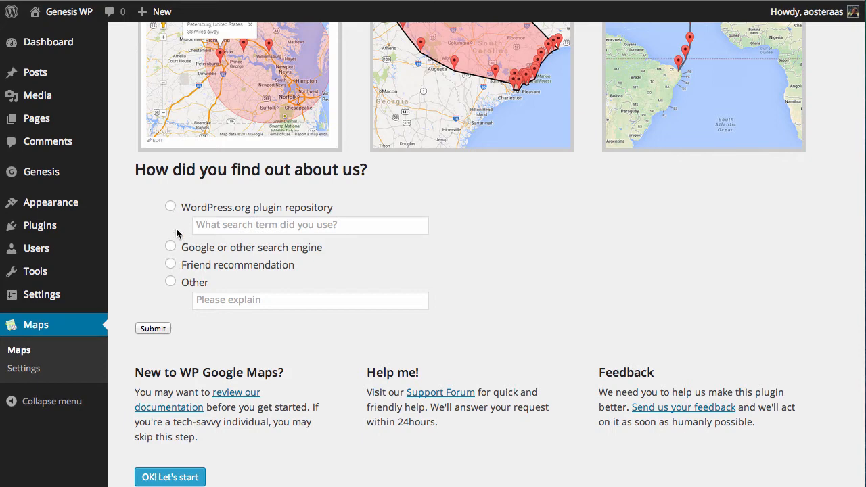
click(170, 206)
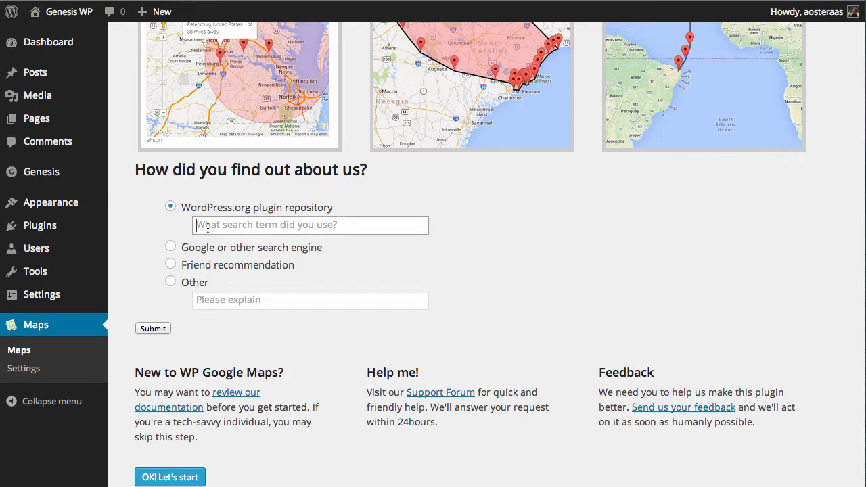
click(153, 329)
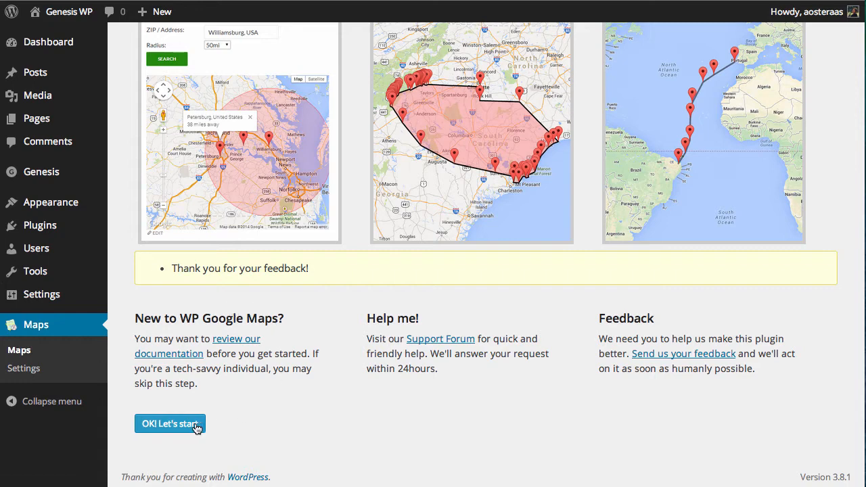
Leave the welcome page for My Maps and start editing 'My first map'
click(170, 424)
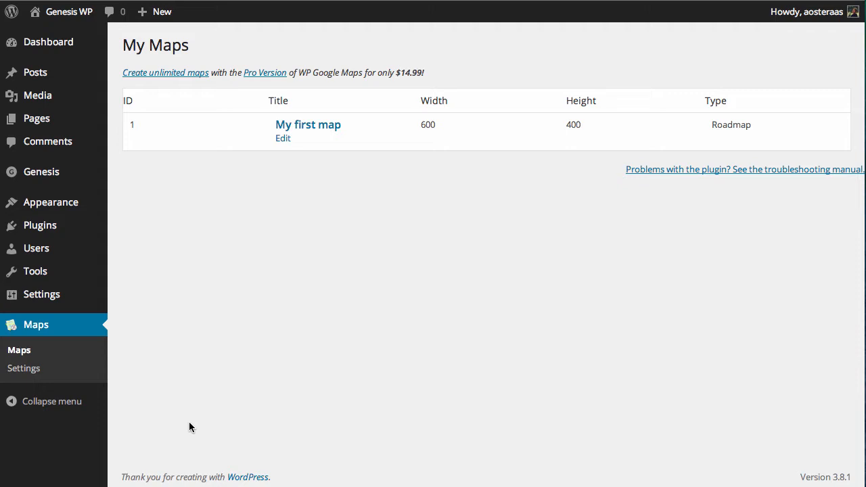
mouse_move(203, 410)
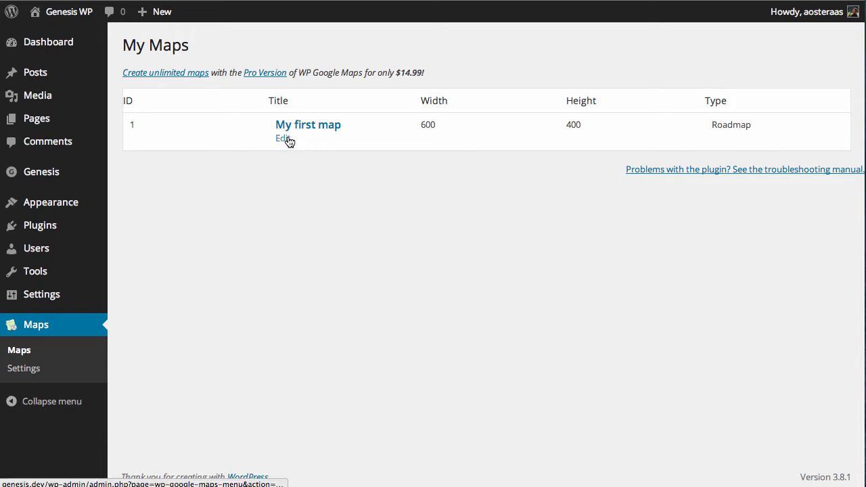
click(283, 138)
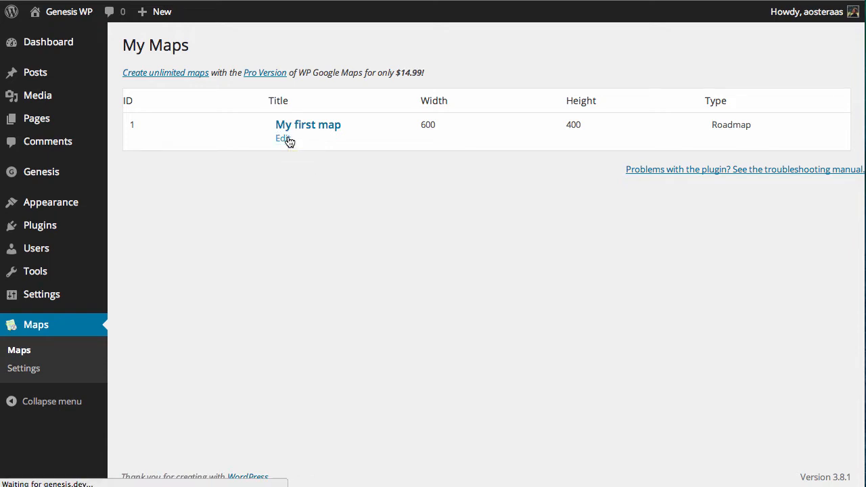
Keep the map type as Roadmap and save 'My first map' at 600×400, left-aligned
click(283, 138)
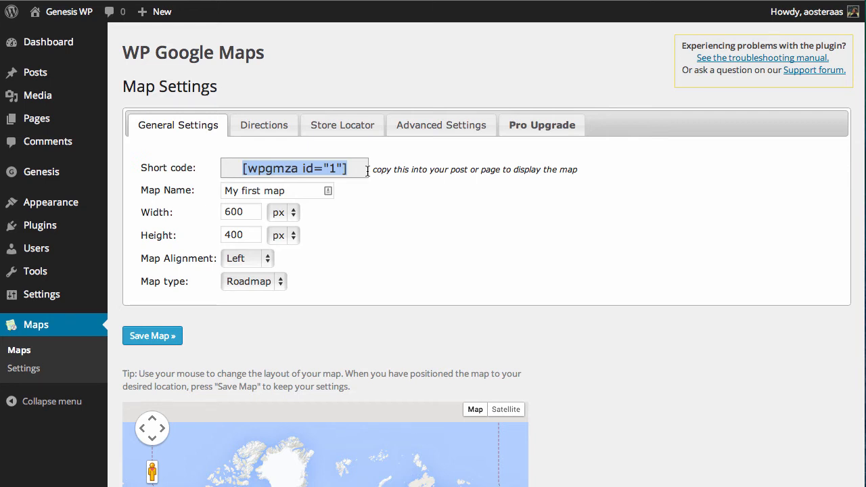
scroll(down, 3)
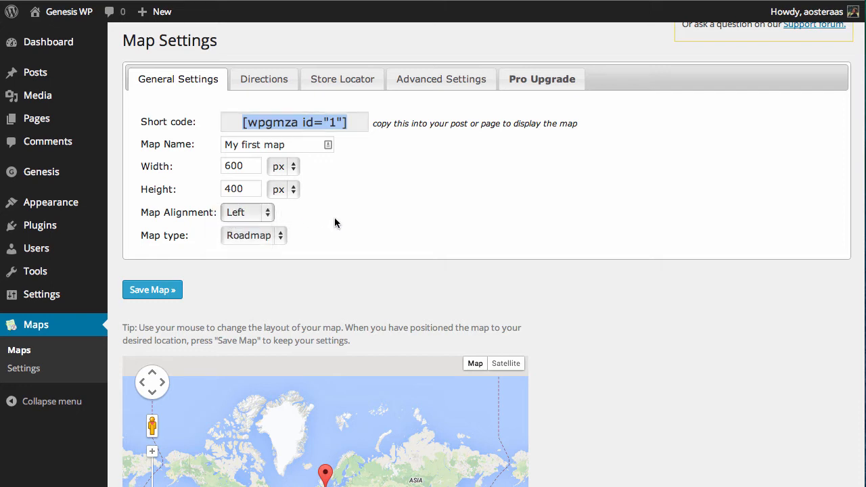
scroll(down, 3)
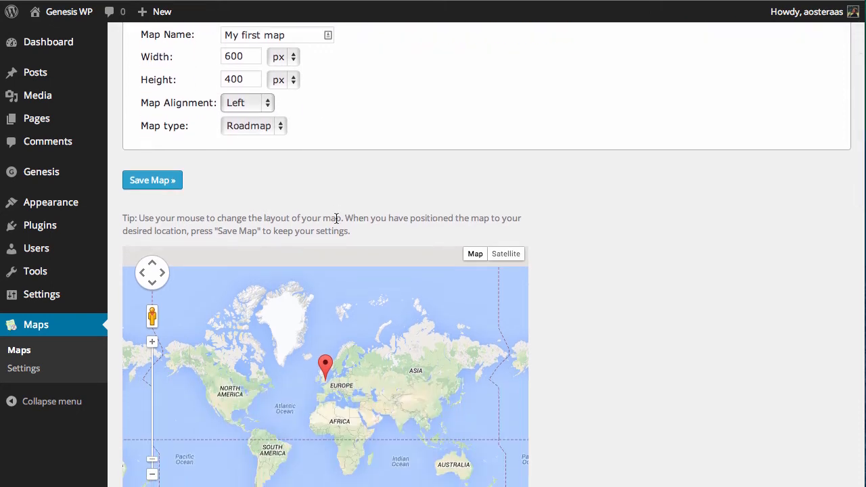
mouse_move(257, 146)
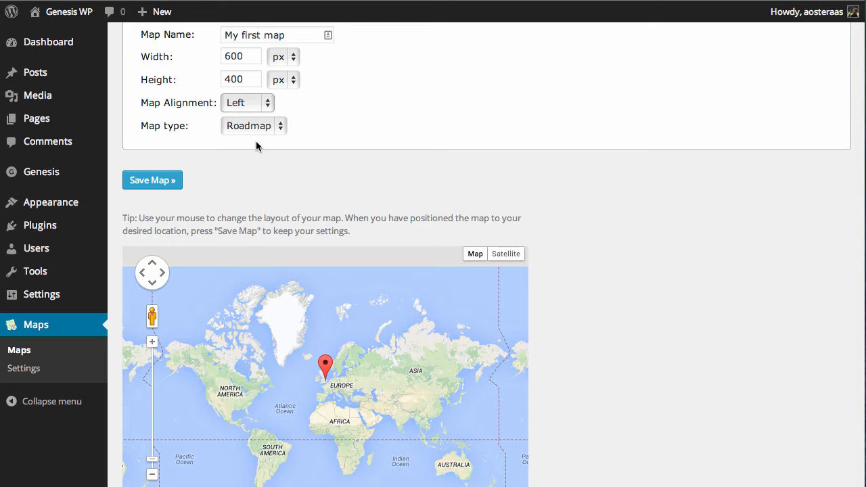
click(255, 124)
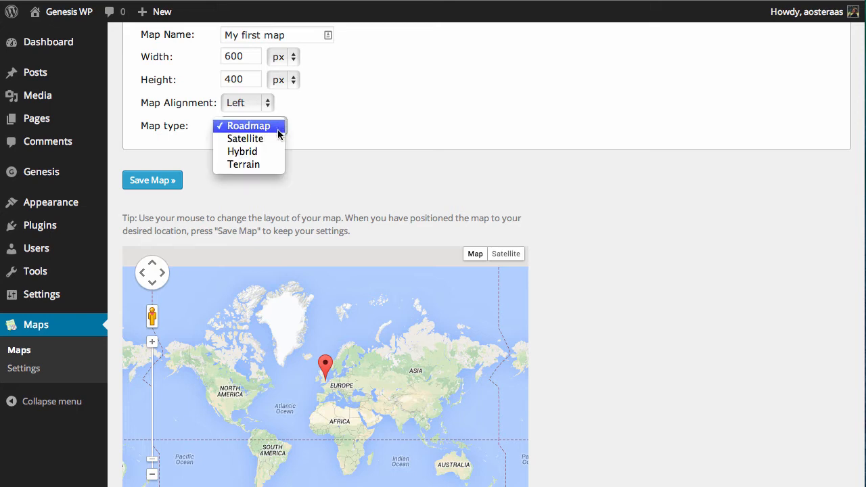
mouse_move(259, 152)
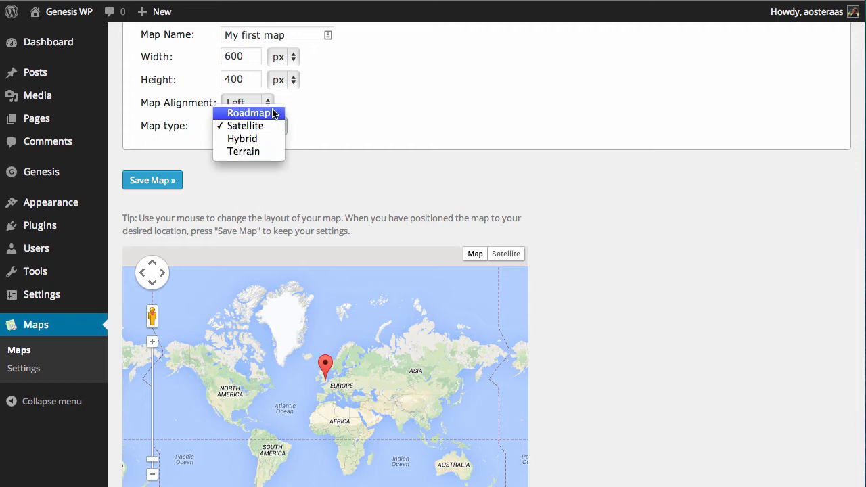
click(249, 112)
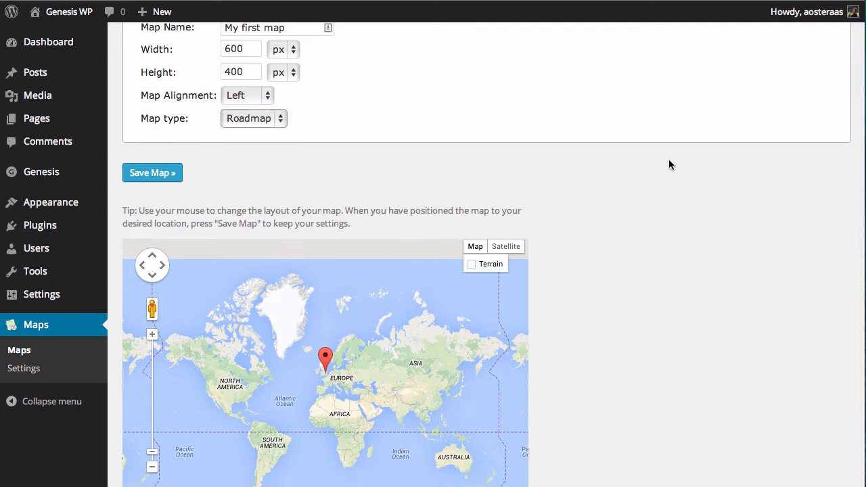
scroll(down, 3)
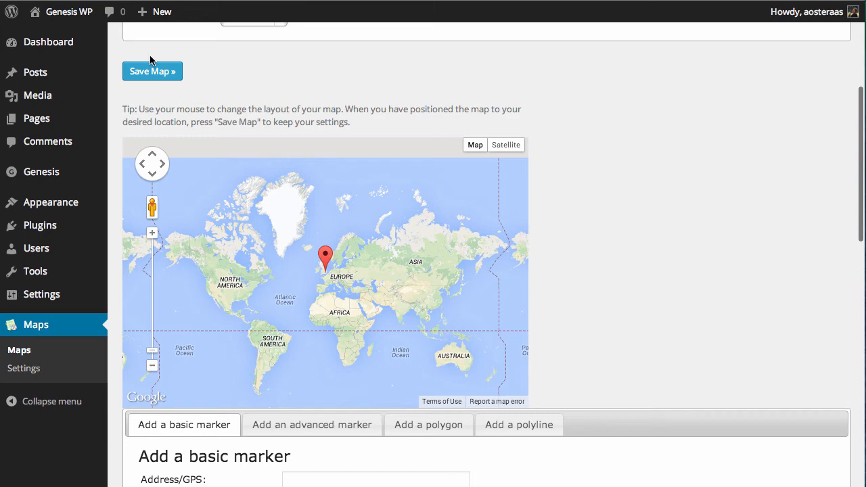
click(152, 71)
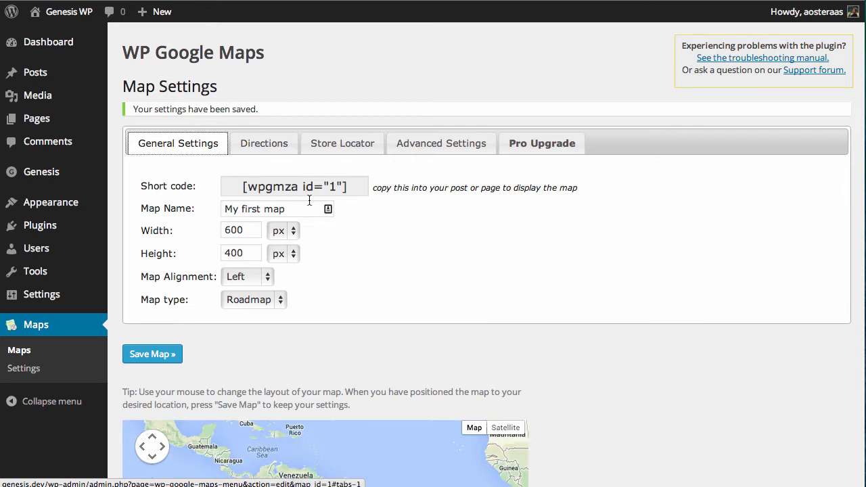
mouse_move(277, 178)
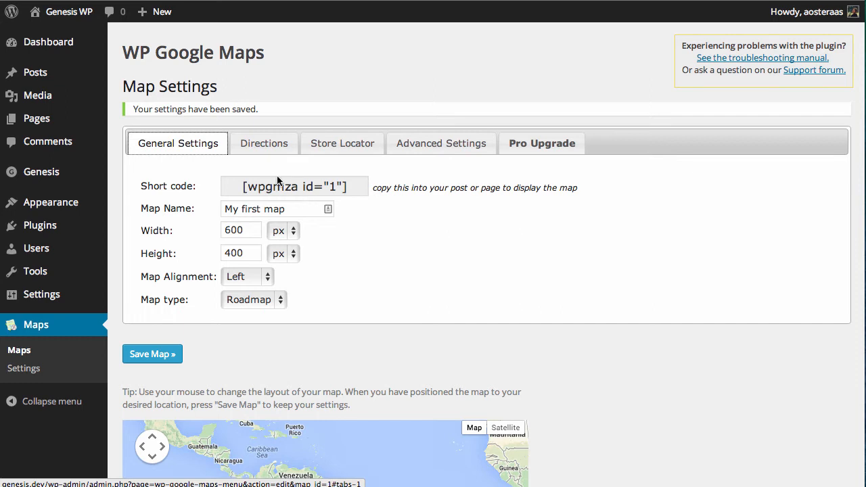
click(264, 143)
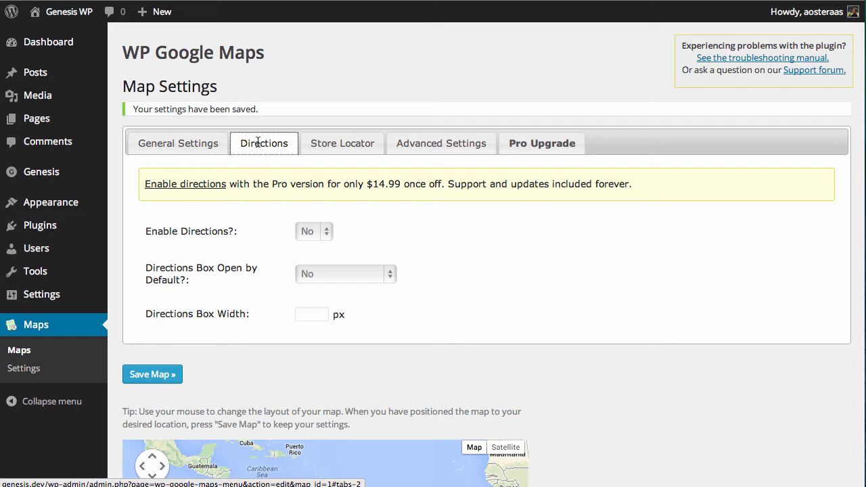
click(342, 144)
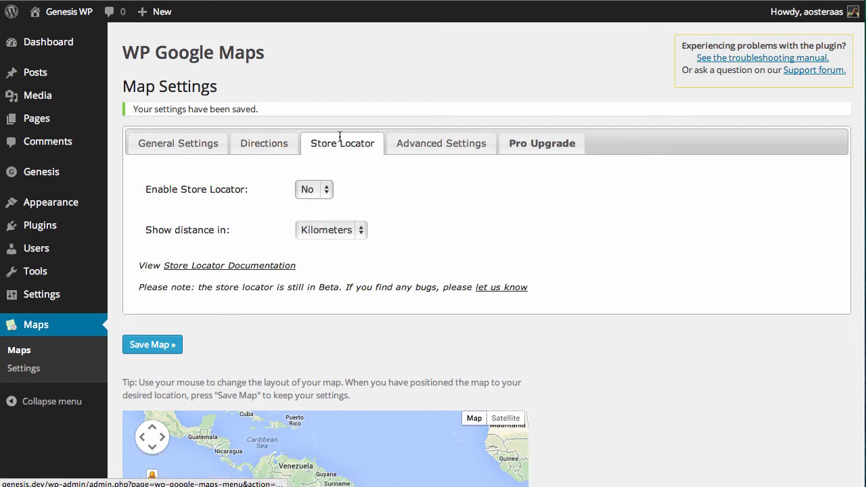
click(314, 189)
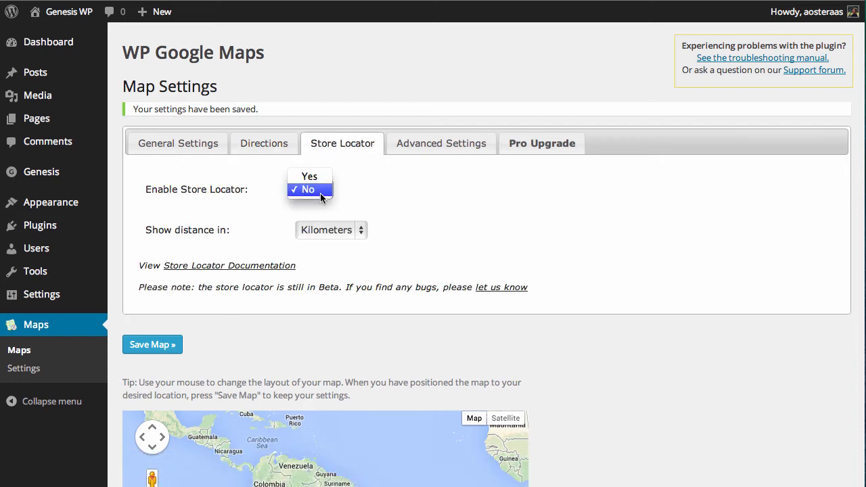
click(309, 189)
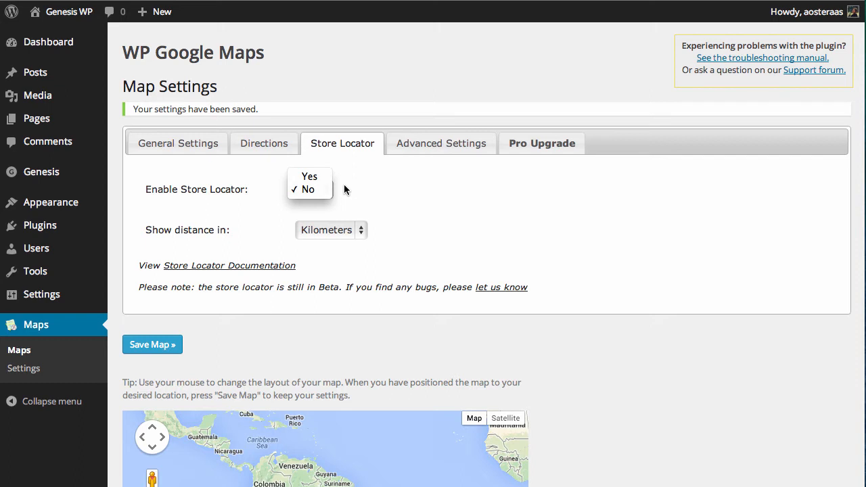
click(308, 189)
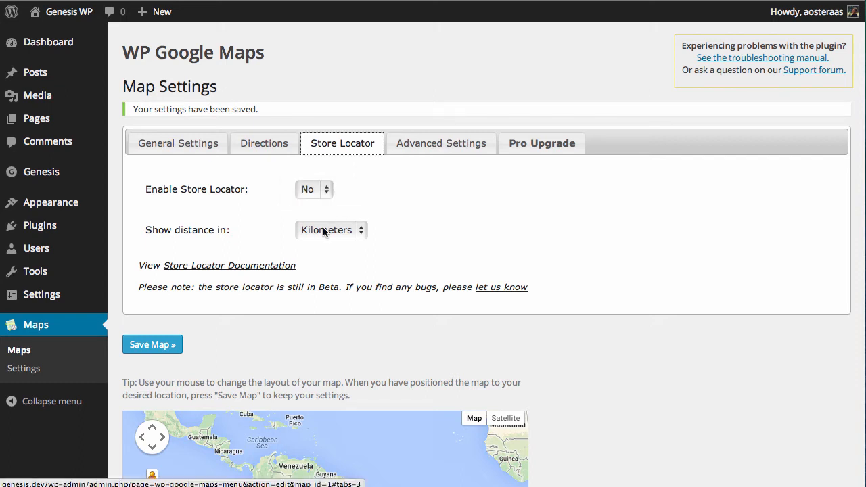
click(330, 230)
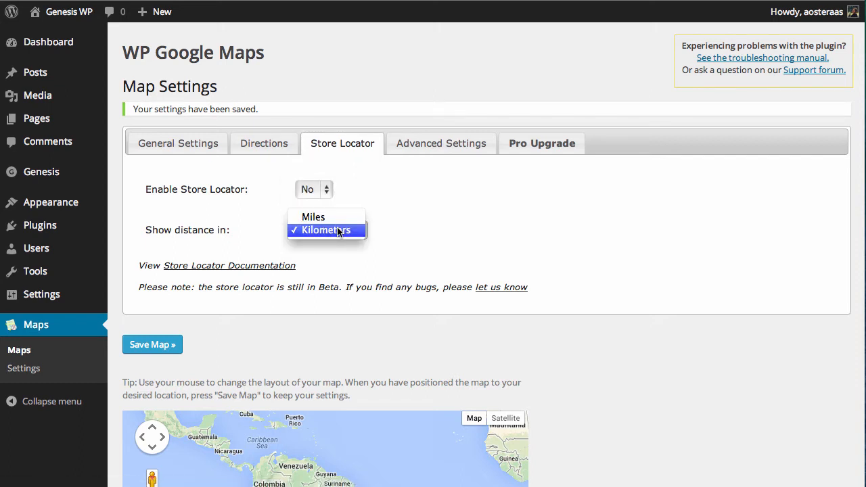
click(441, 144)
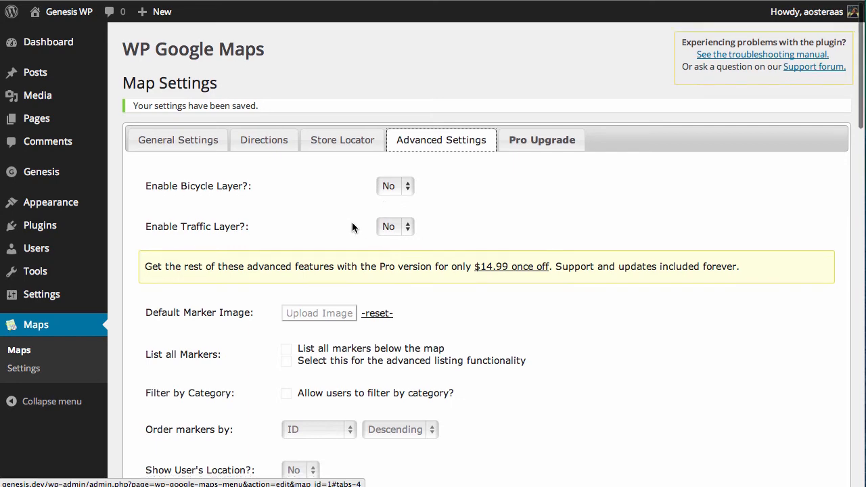
scroll(down, 3)
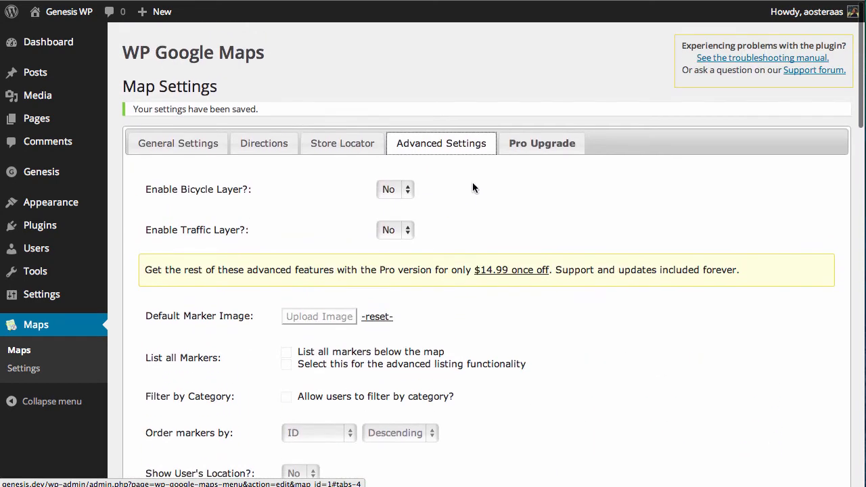
click(541, 144)
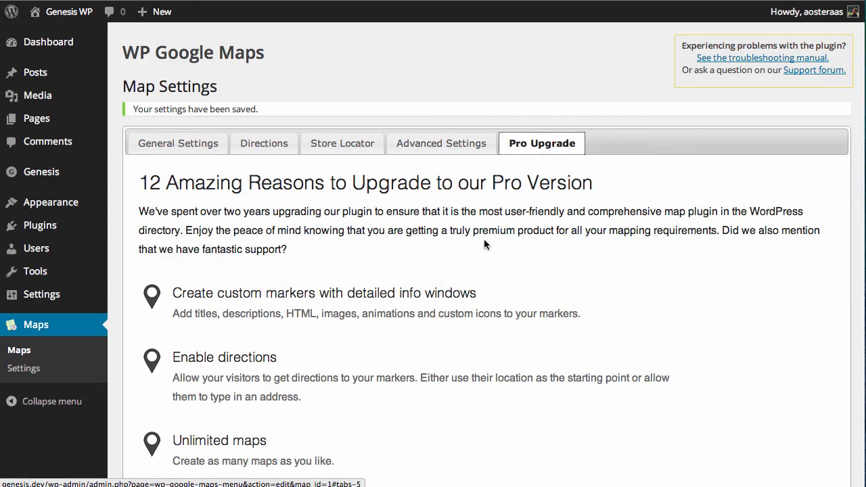
scroll(down, 3)
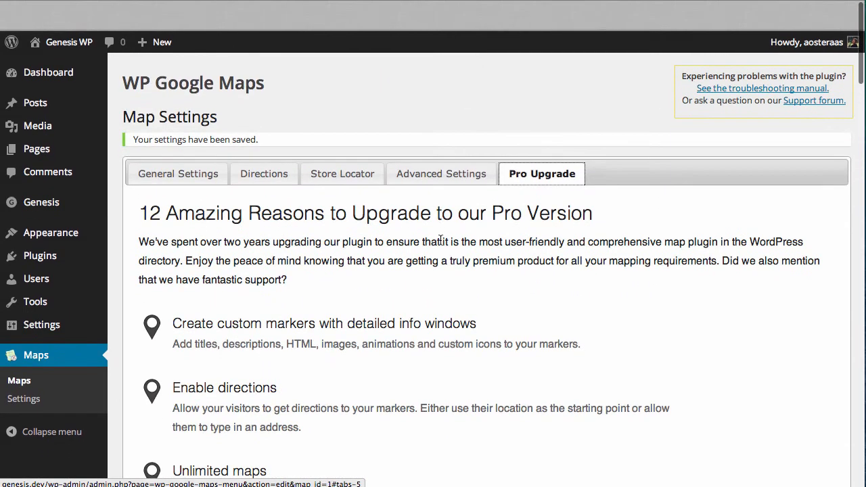
click(178, 173)
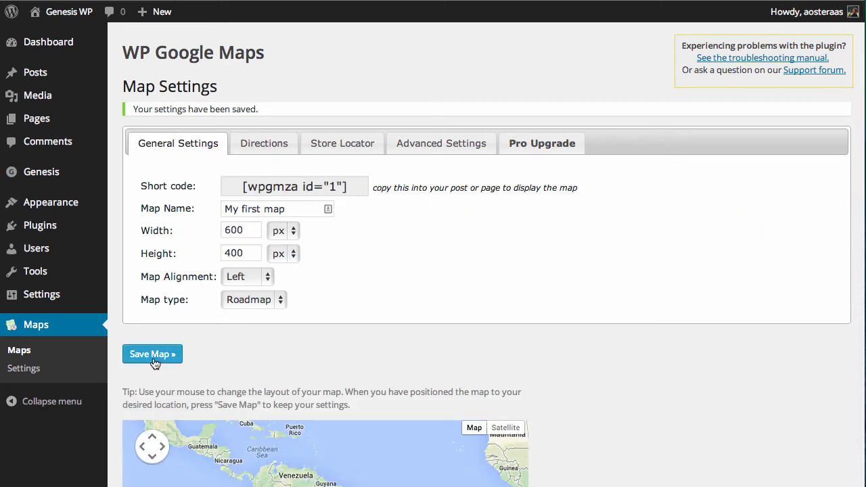
Add a basic San Francisco marker beside London and return to the map's shortcode
scroll(down, 3)
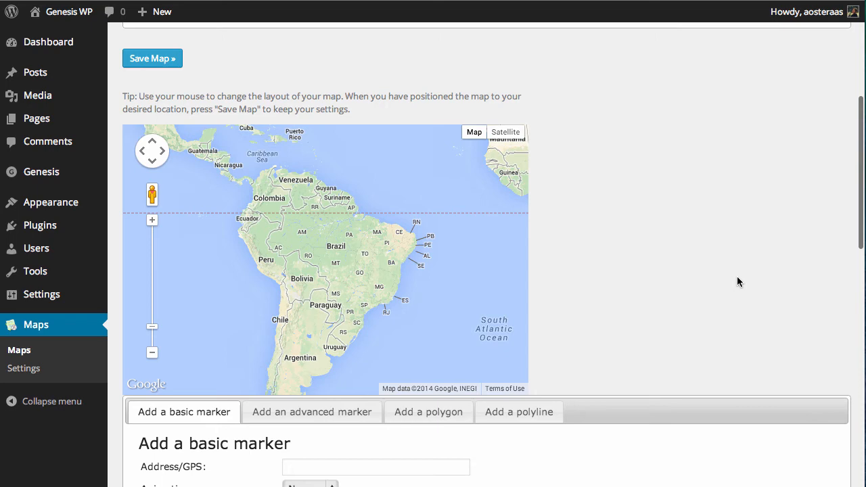
scroll(down, 3)
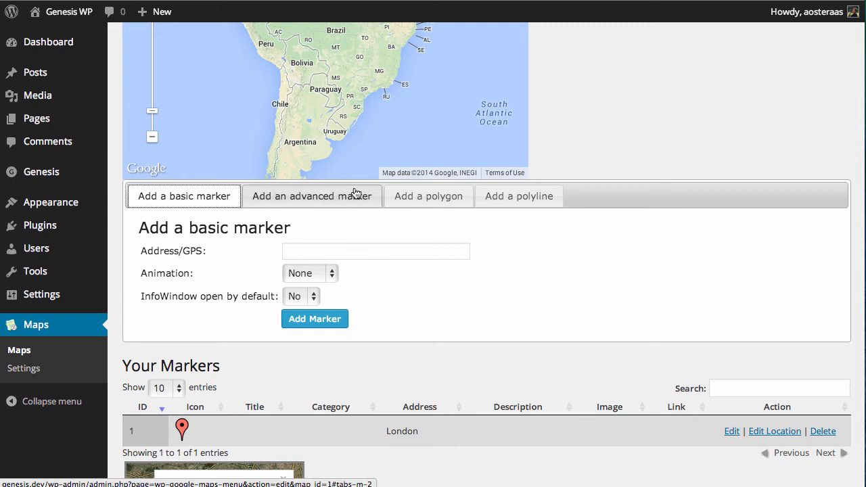
click(312, 196)
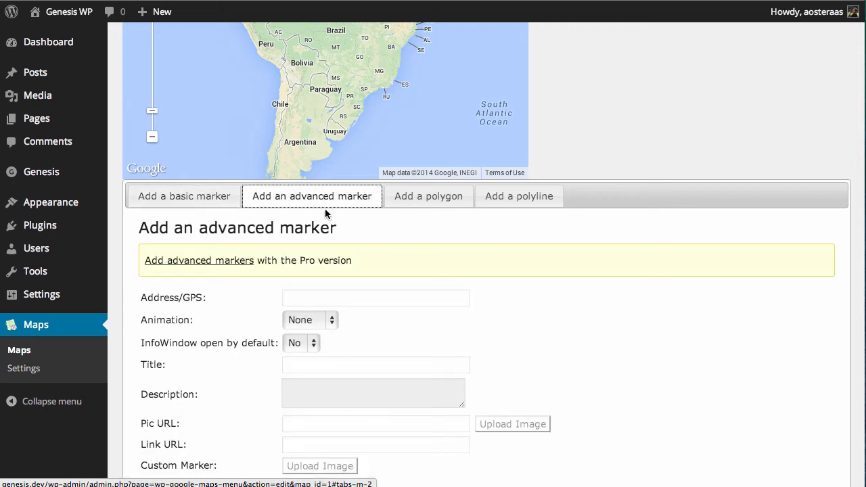
click(184, 196)
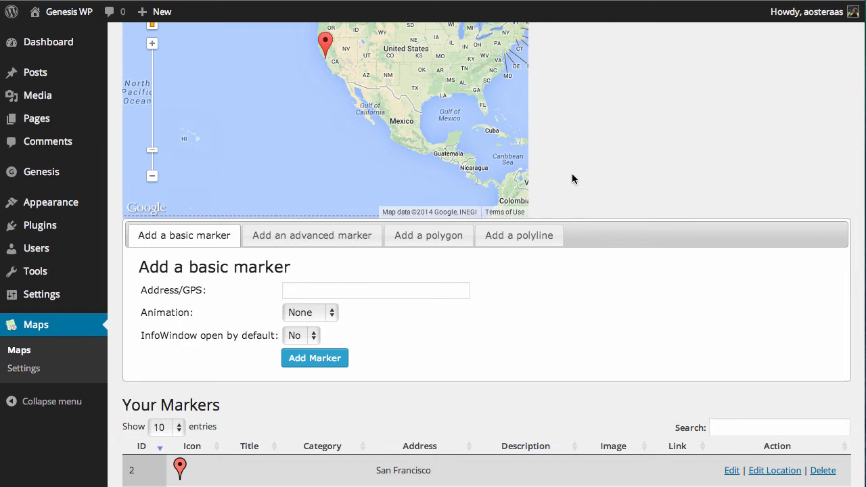
scroll(down, 3)
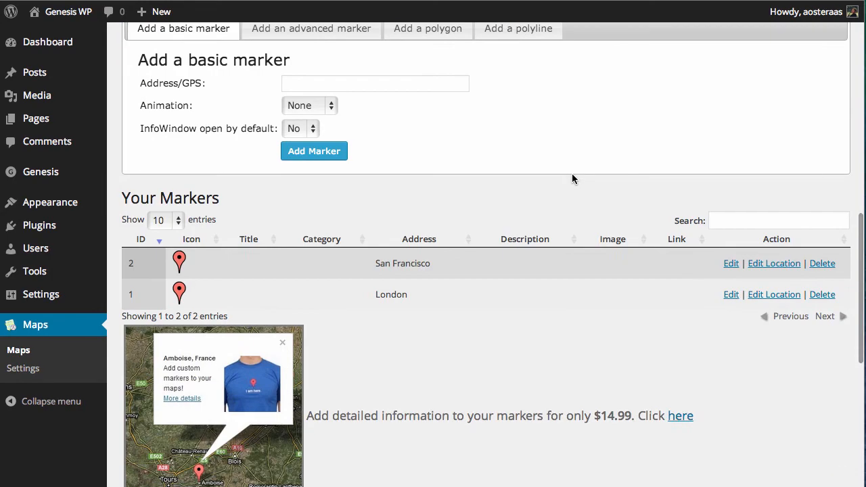
scroll(down, 3)
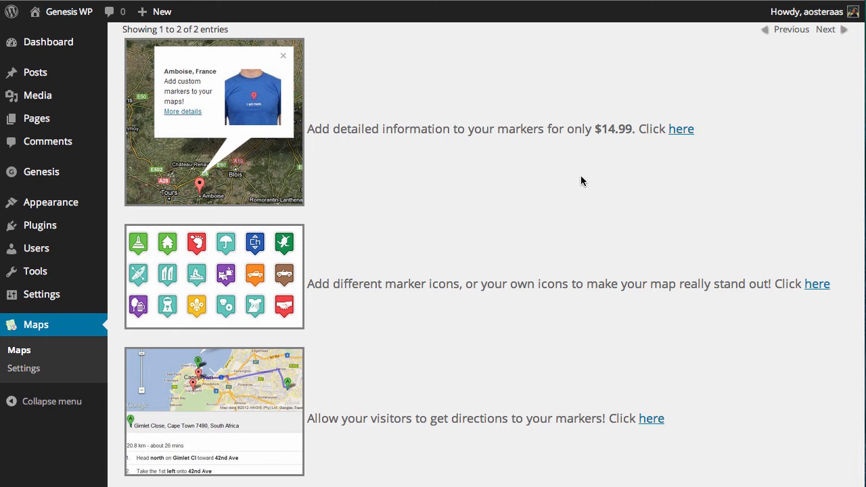
scroll(down, 3)
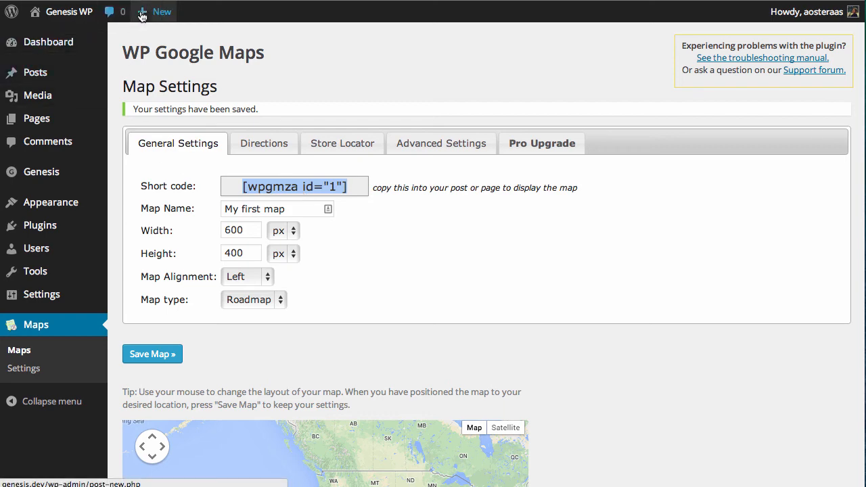
Publish a new post titled 'Google Maps' with body [wpgmza id="1"] and view it on the site
click(162, 11)
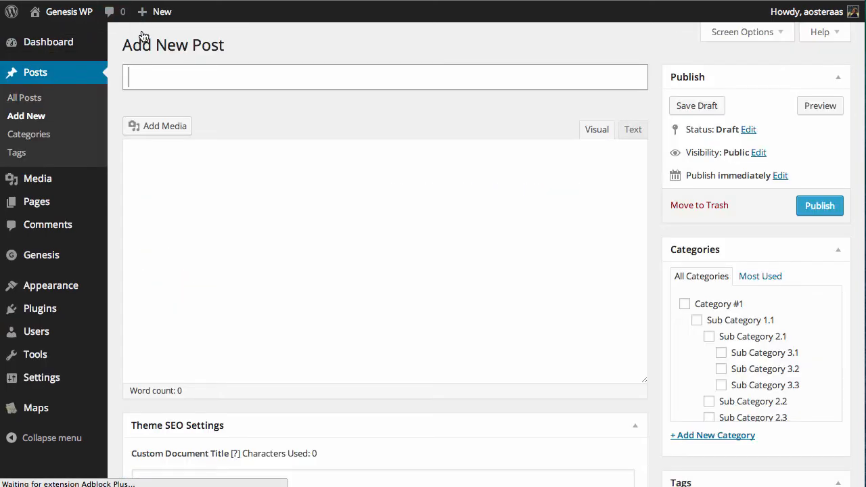
text(Google Maps)
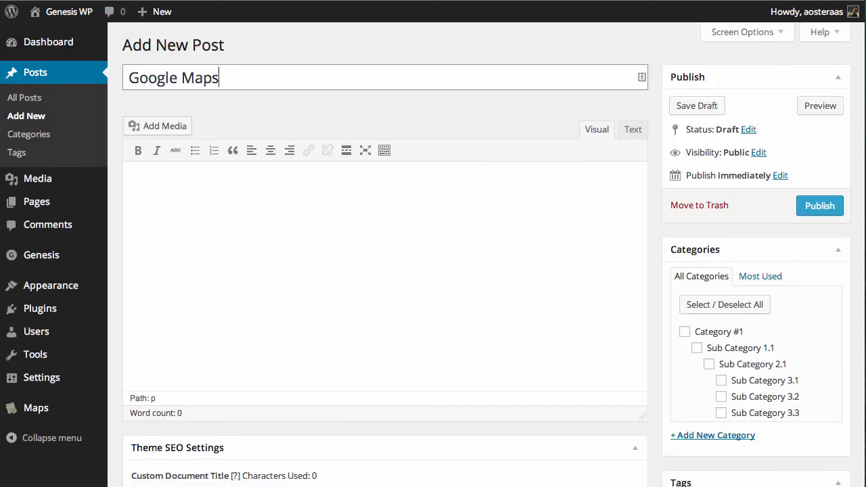
text([wpgmza id="1"])
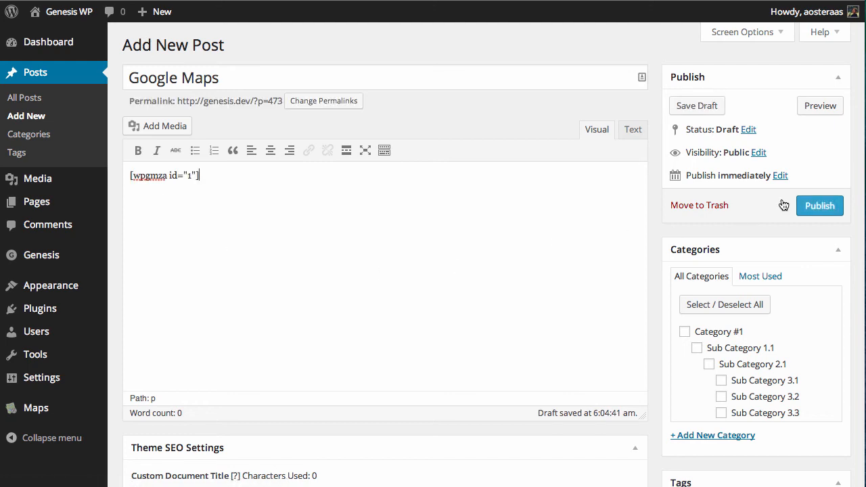
click(819, 205)
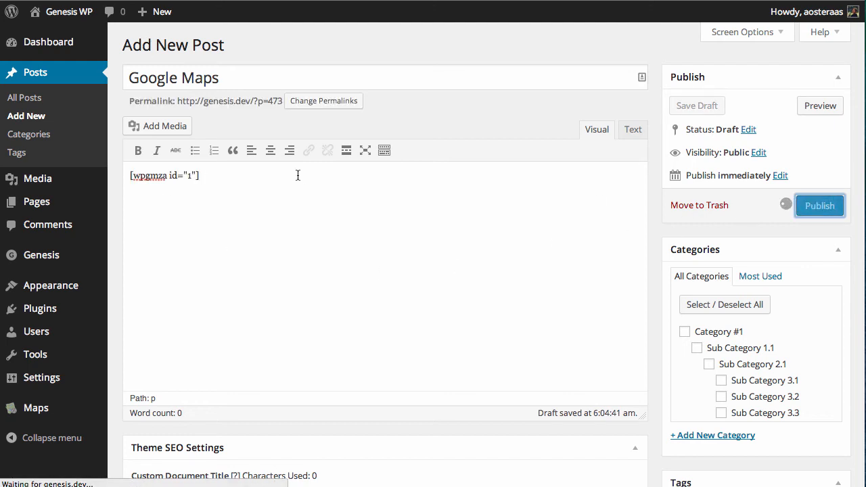
click(819, 205)
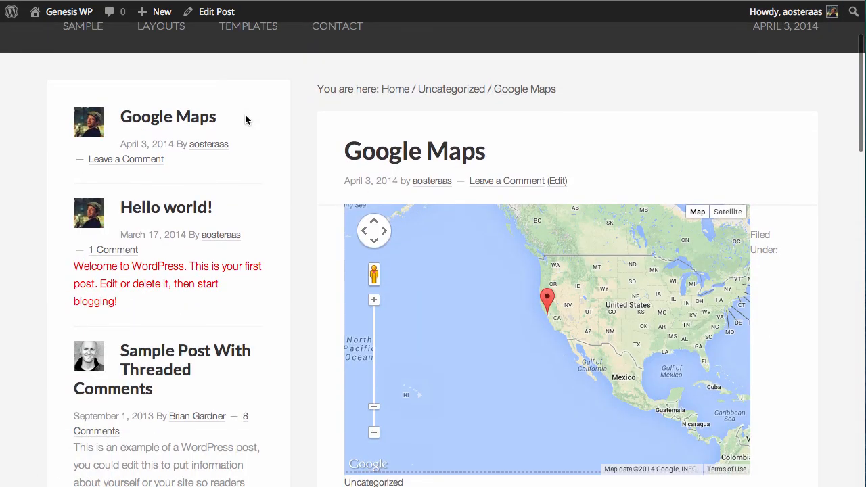
scroll(down, 3)
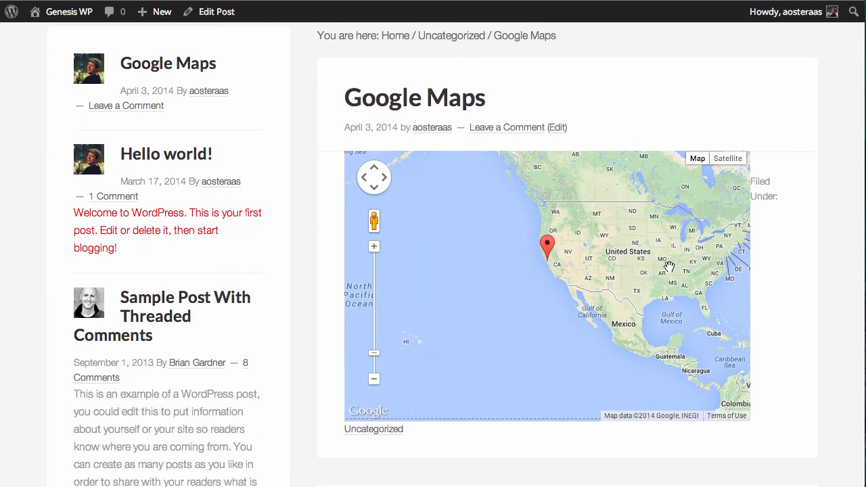
mouse_move(547, 256)
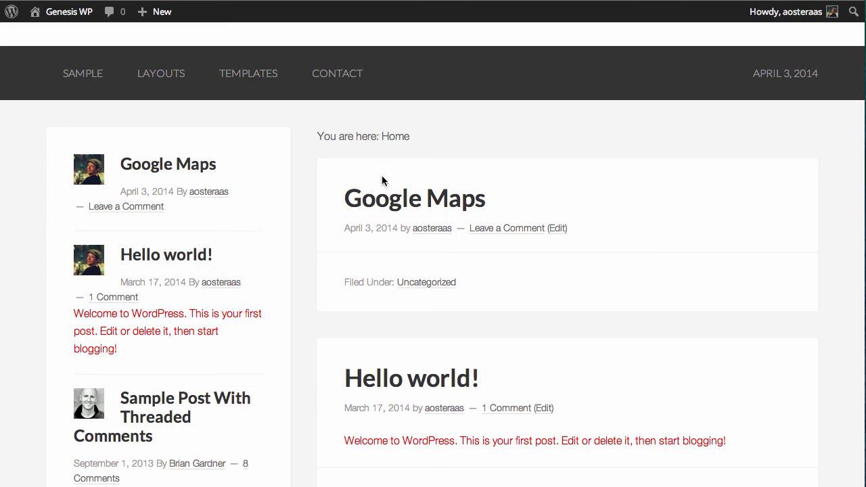
scroll(down, 3)
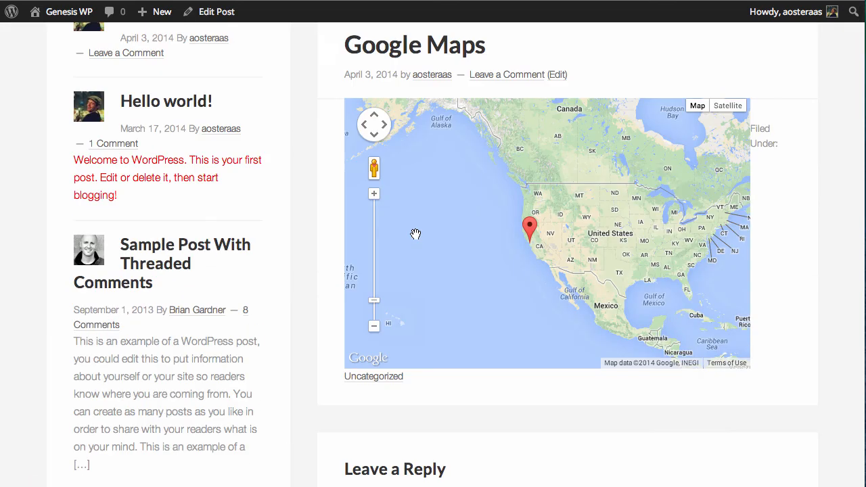
mouse_move(439, 234)
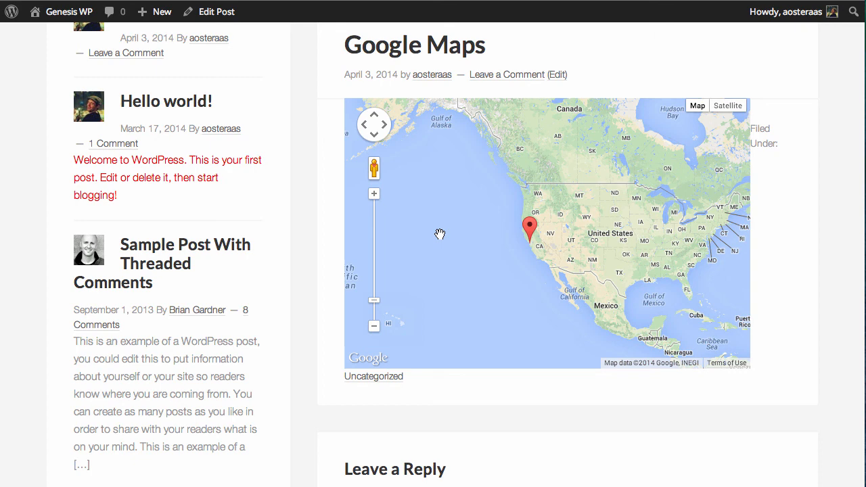